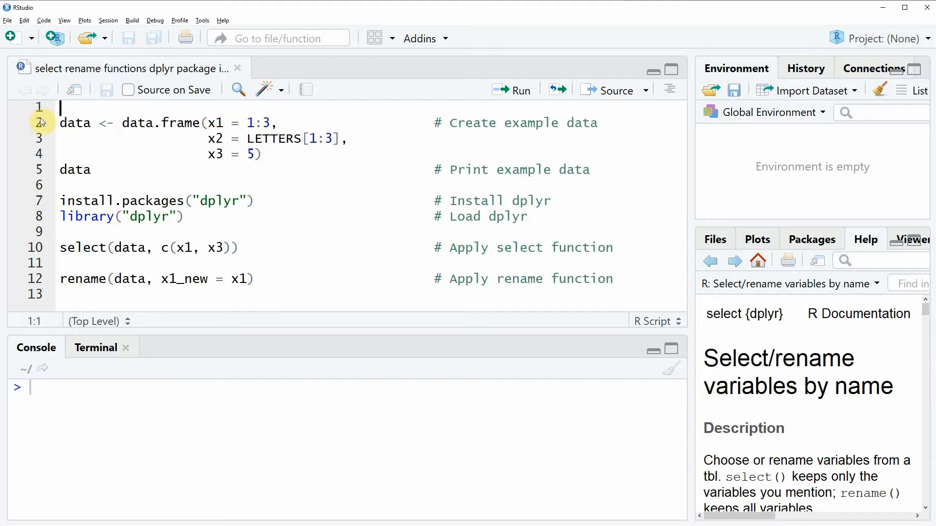
Run the data.frame() lines to create data with columns x1, x2, x3 (3 observations)
left_click_drag(60, 122, 61, 169)
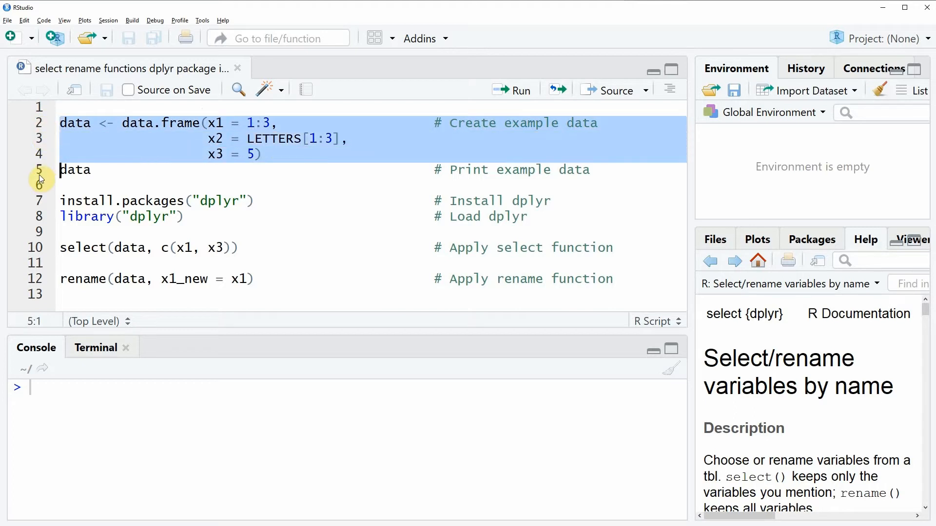
mouse_move(185, 179)
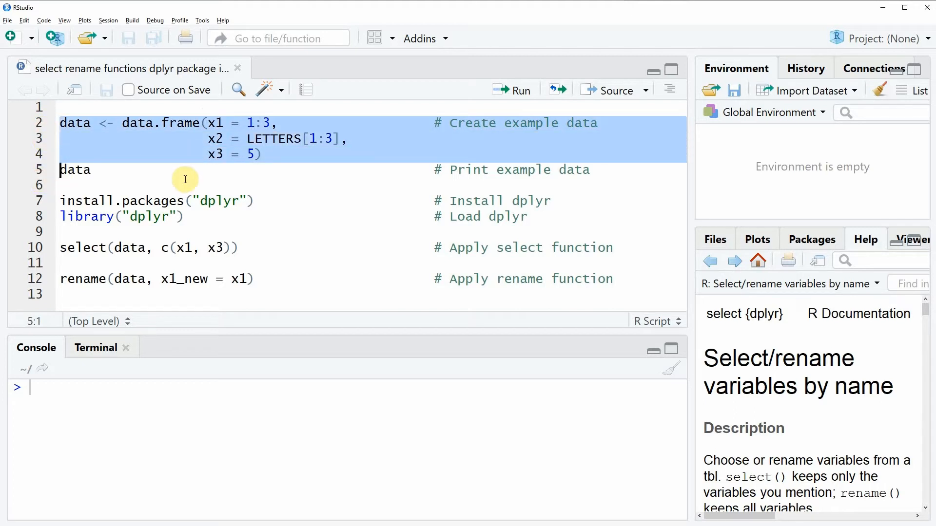
left_click(512, 90)
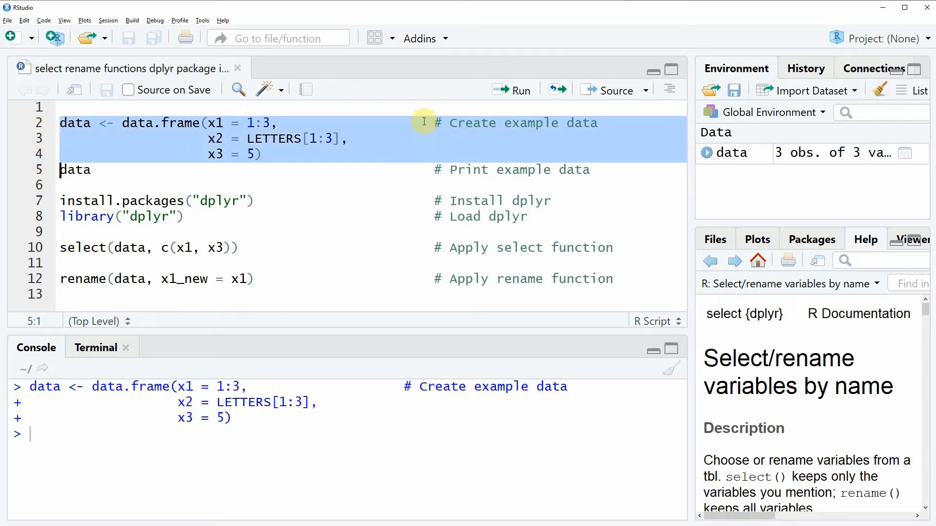
mouse_move(772, 166)
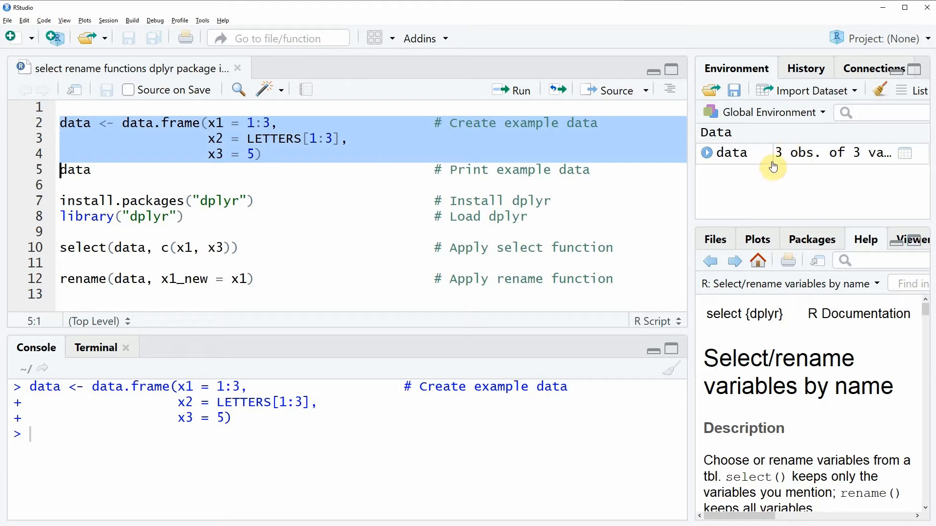
mouse_move(755, 156)
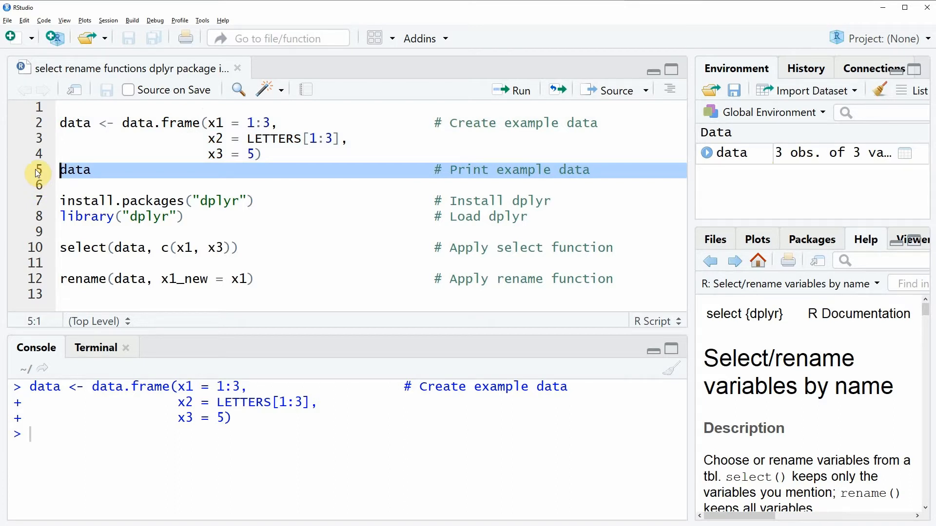
Print data in the console and highlight its x1 x2 x3 header row
left_click(512, 89)
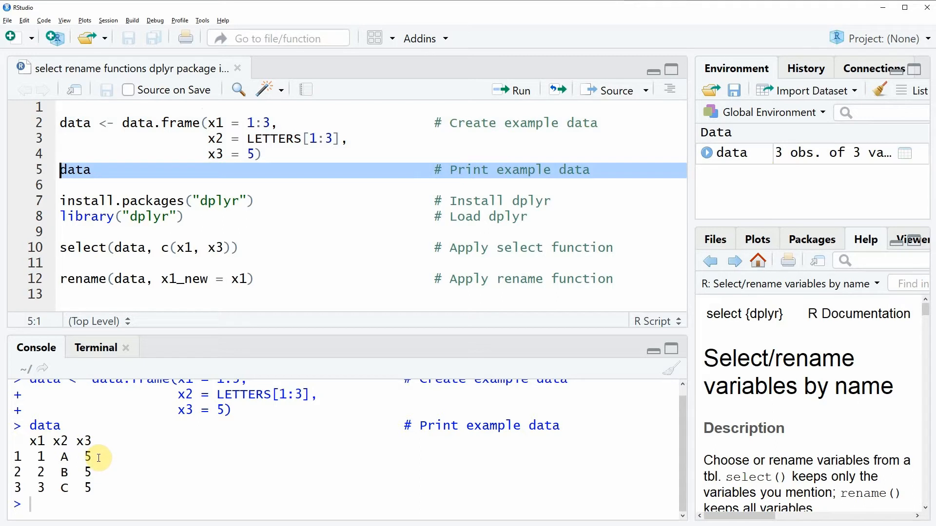
mouse_move(104, 448)
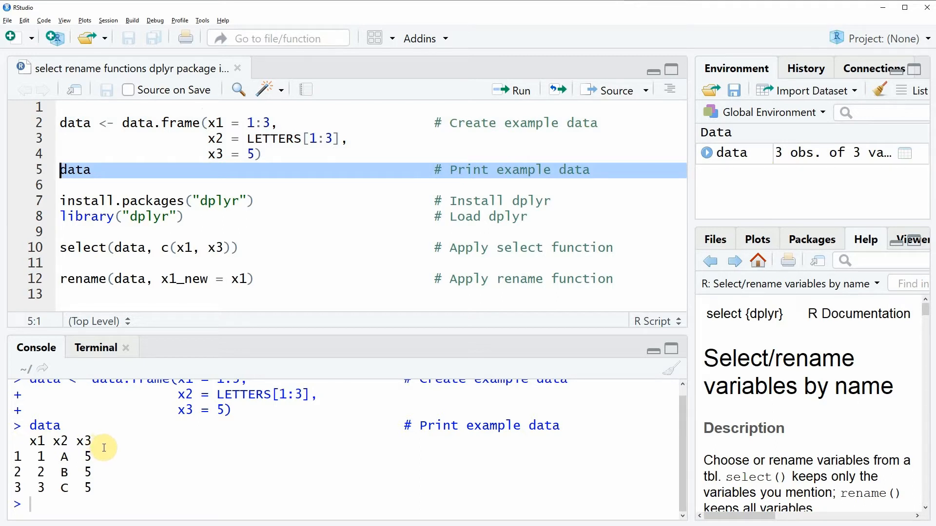
left_click_drag(99, 448, 90, 489)
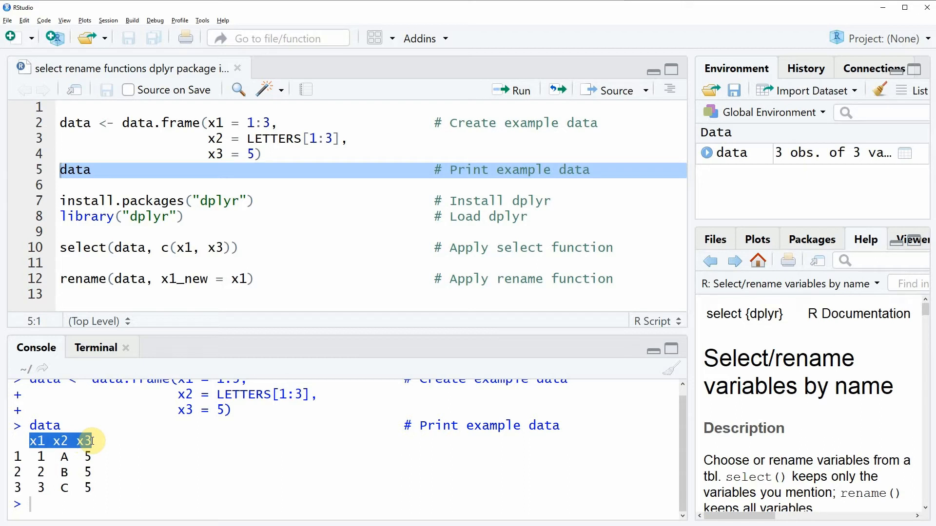
mouse_move(106, 216)
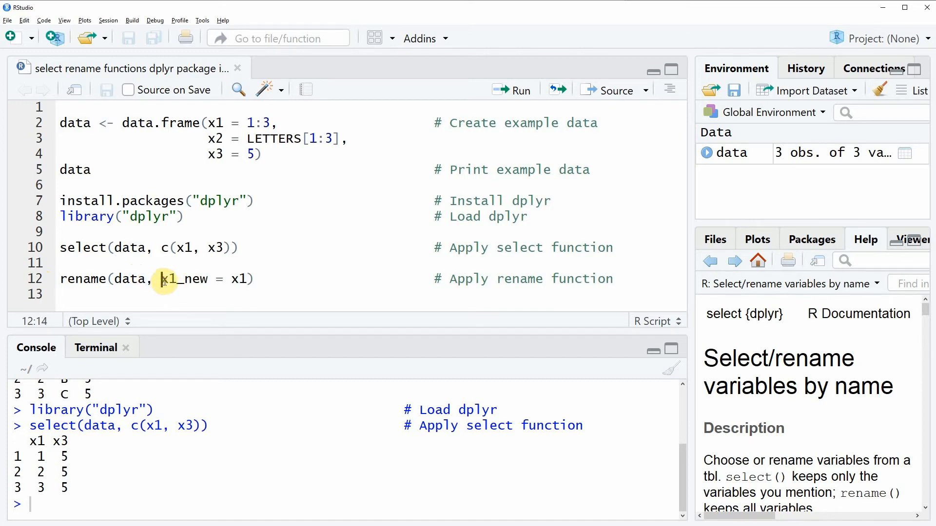
Highlight the new column name x1_new in the rename() line of the script
double_click(179, 279)
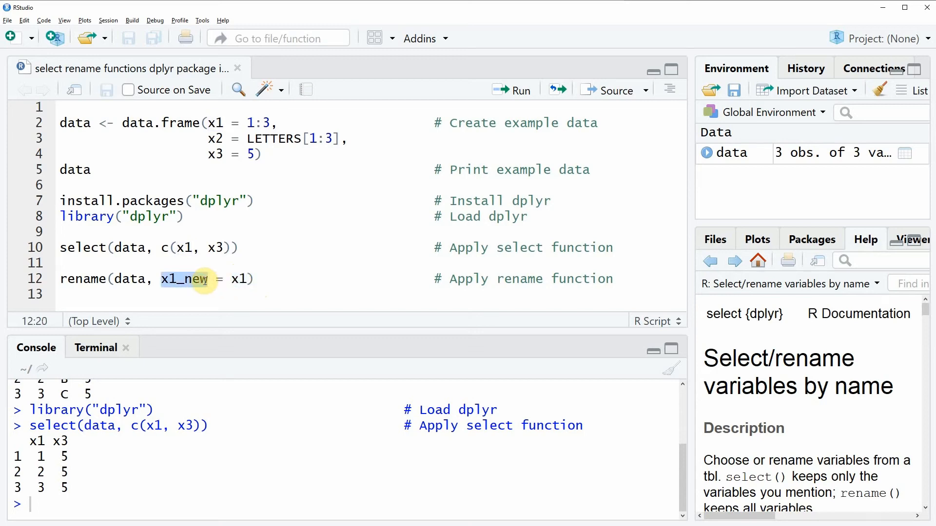
Run rename(data, x1_new = x1) so the console prints data with first column x1_new
left_click(41, 278)
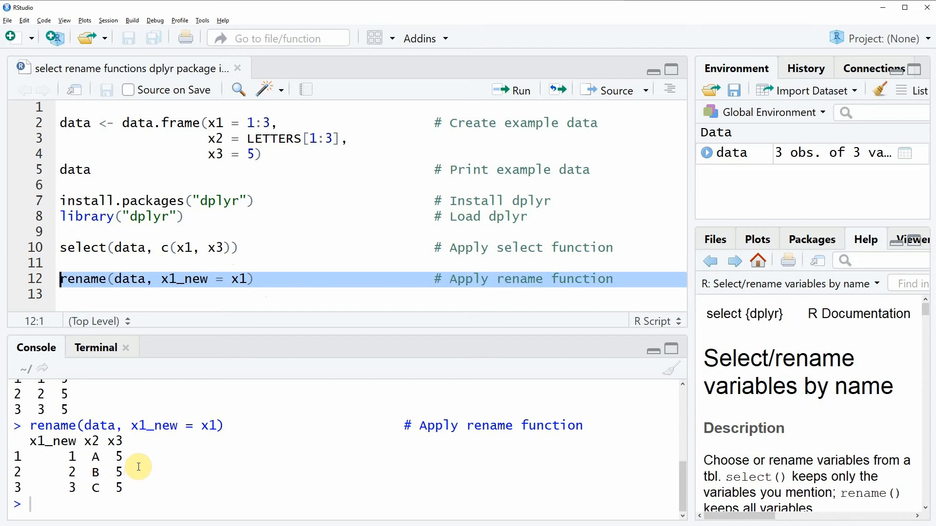
mouse_move(15, 455)
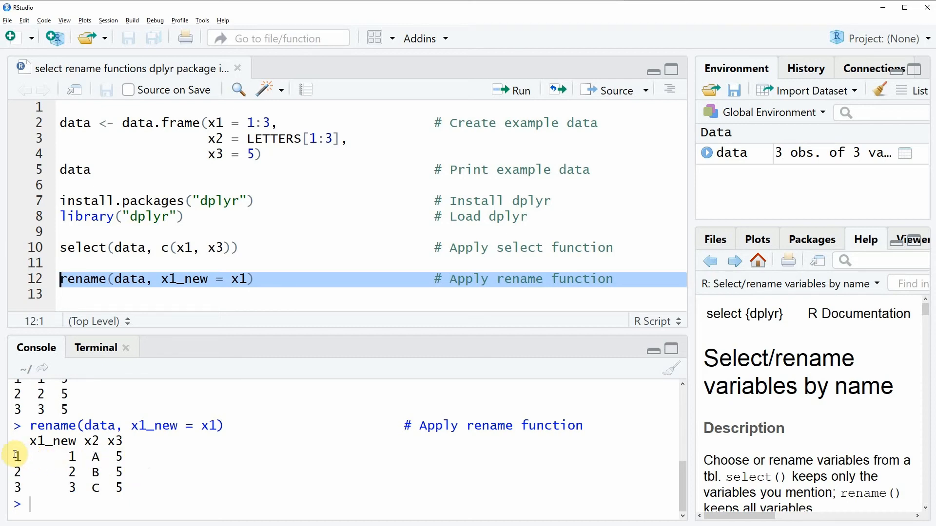